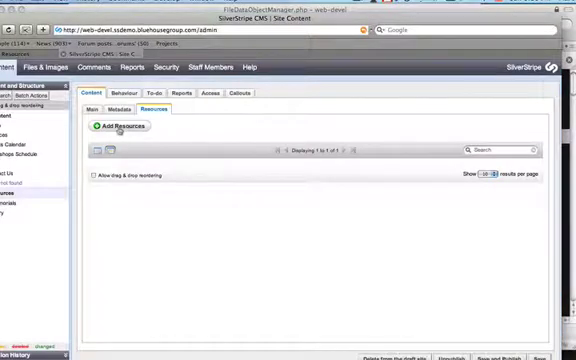
# Upload 01 - Tuning Notes.mp3 as a resource named 'Testing mp3' with description 'This is an mp3'.
pyautogui.click(116, 126)
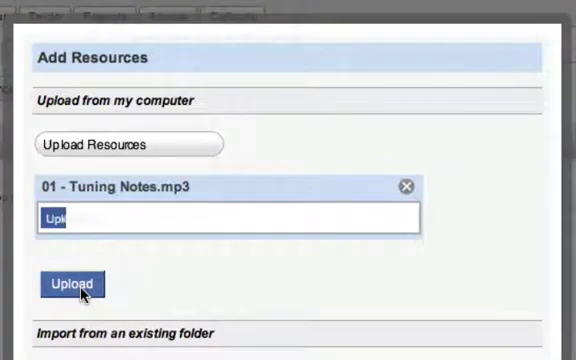
pyautogui.click(72, 284)
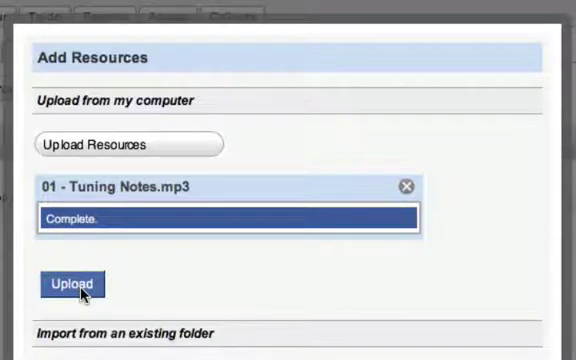
pyautogui.click(72, 284)
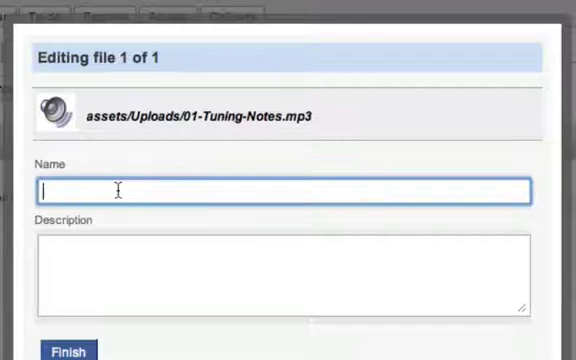
pyautogui.write('Testing mp3')
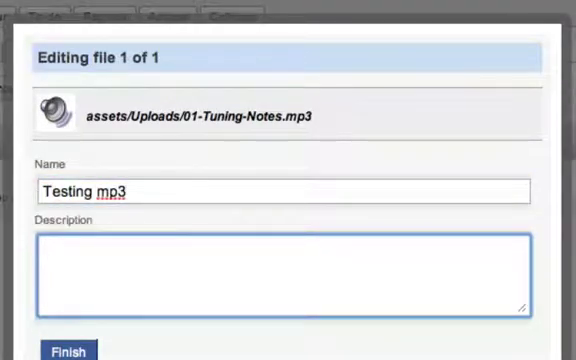
pyautogui.write('This is an')
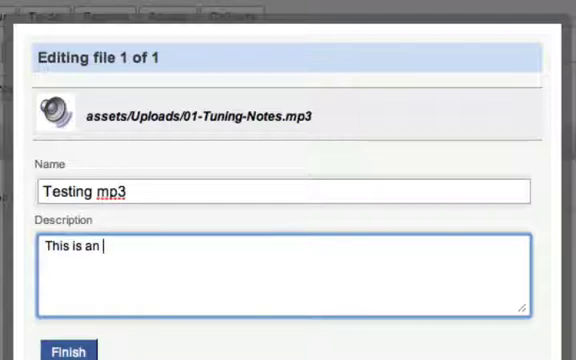
pyautogui.write('mp3')
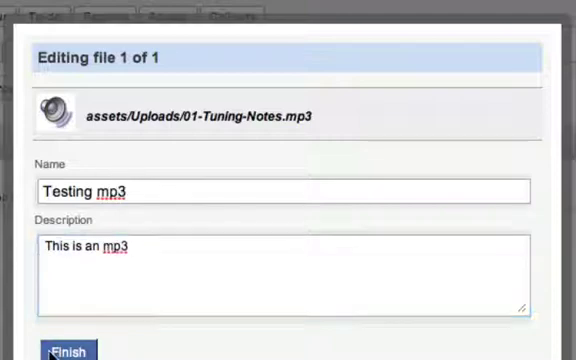
pyautogui.click(68, 348)
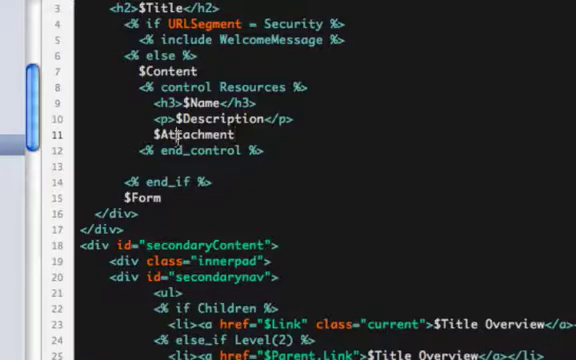
# Select the $Attachment placeholder below the Description paragraph in the Resources loop.
pyautogui.doubleClick(188, 134)
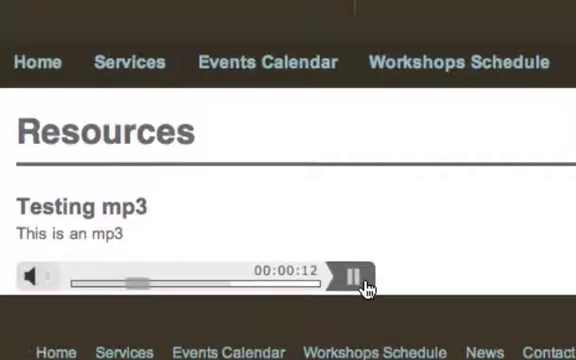
# Pause the Testing mp3 audio player on the Resources page.
pyautogui.click(352, 276)
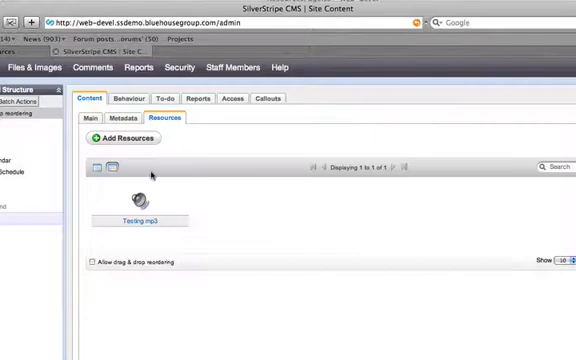
# Delete the mp3 resource and upload video.flv named 'Testing FLV', described 'This is an FLV'.
pyautogui.click(140, 204)
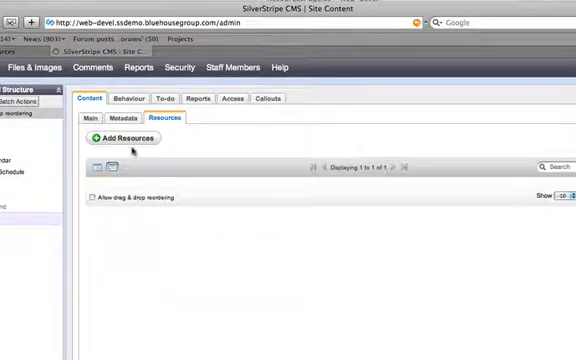
pyautogui.click(120, 140)
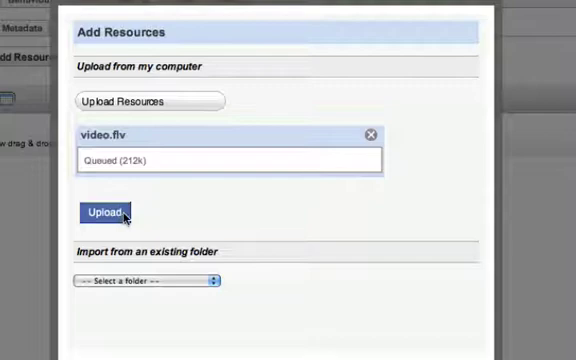
pyautogui.moveTo(104, 212)
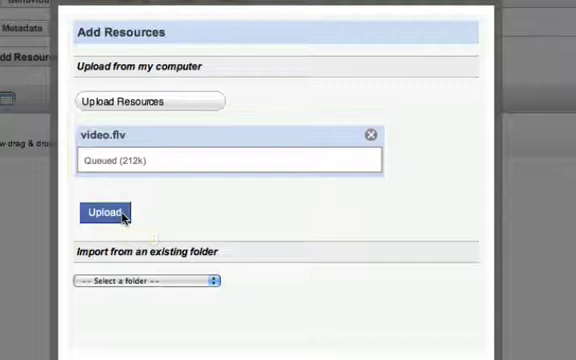
pyautogui.click(102, 212)
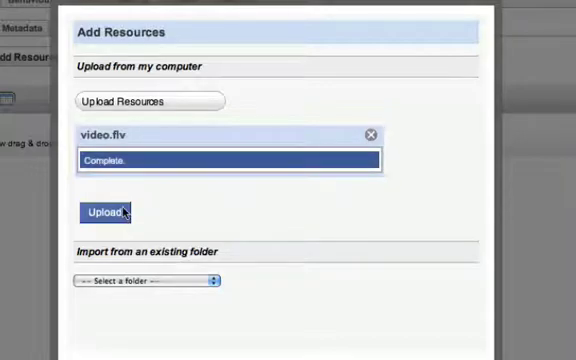
pyautogui.click(100, 212)
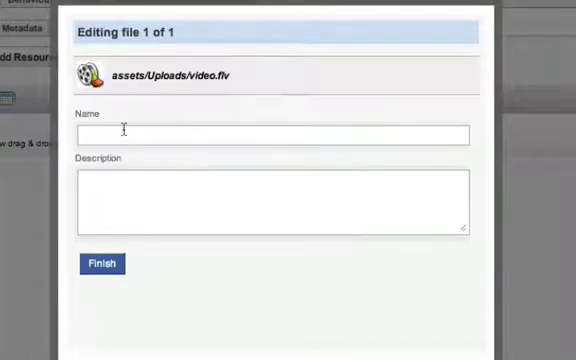
pyautogui.write('Testing FLV')
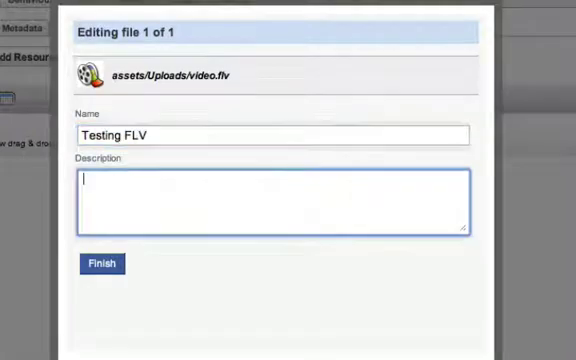
pyautogui.write('This is an FL')
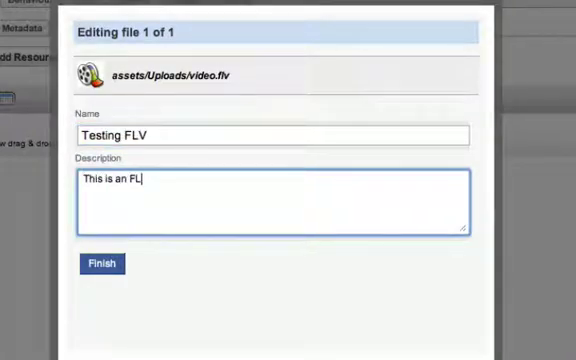
pyautogui.write('V')
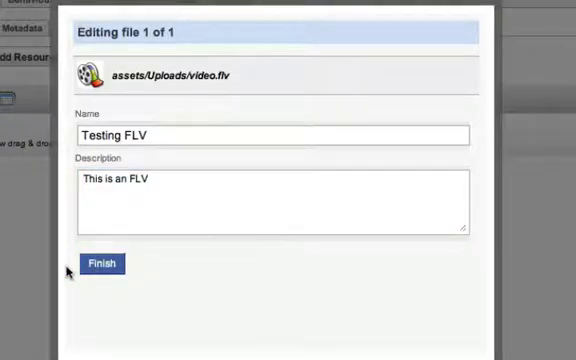
pyautogui.click(100, 264)
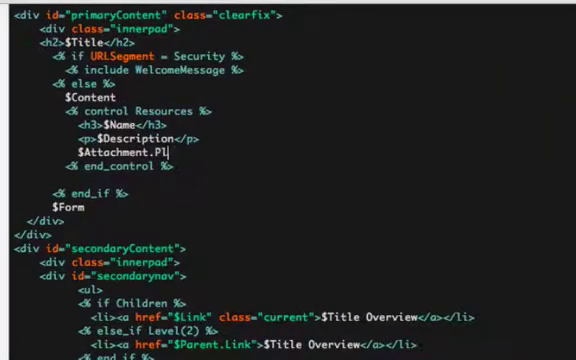
# Give the $Attachment.Player call a size, trying 150,150 then 400,300.
pyautogui.write('ayer(')
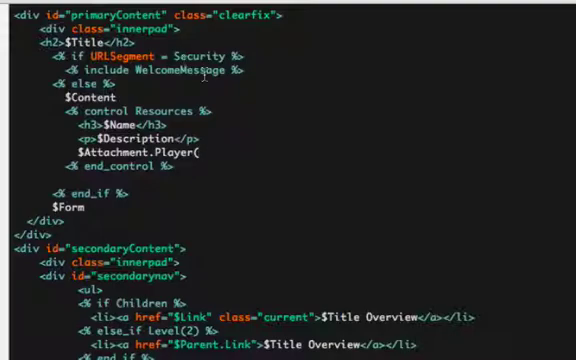
pyautogui.write('150,150')
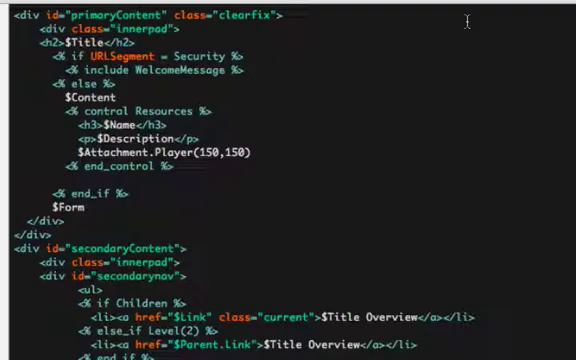
pyautogui.press('BackSpace')
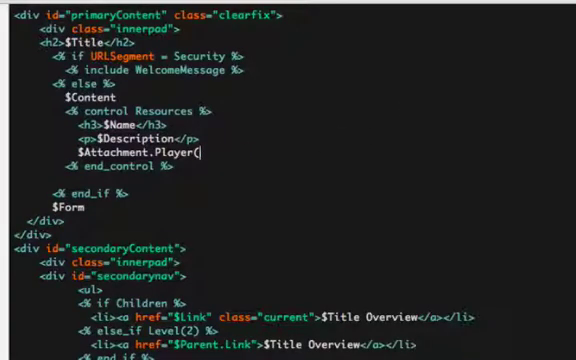
pyautogui.write('400,300)')
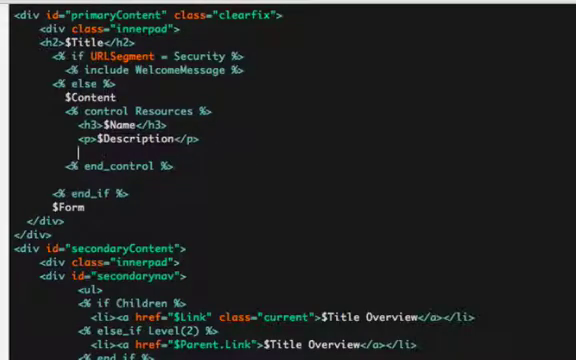
# Wrap the attachment in a control Attachment block calling $Player(280,210).
pyautogui.write('% control')
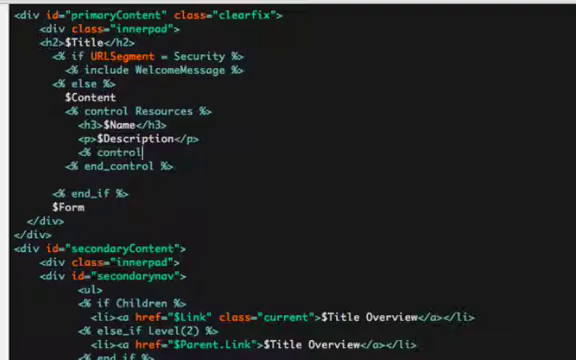
pyautogui.write('Attachment')
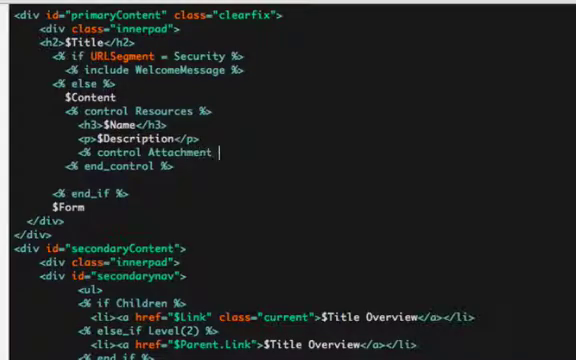
pyautogui.write('%>$Player(')
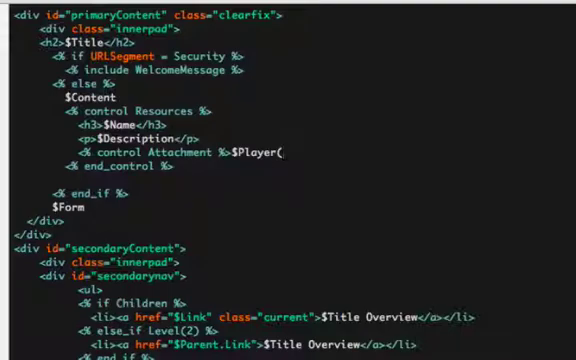
pyautogui.write('280,21')
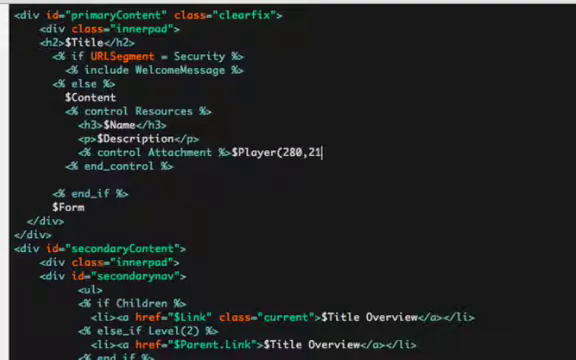
pyautogui.write('0)<% e')
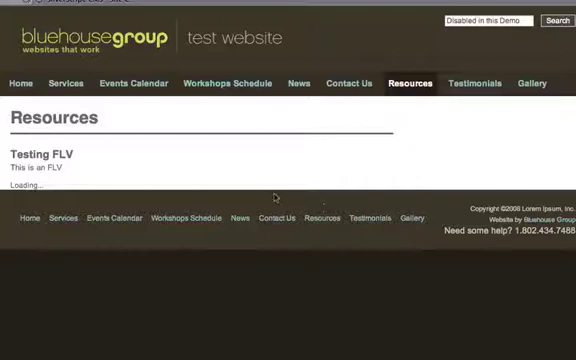
pyautogui.moveTo(150, 172)
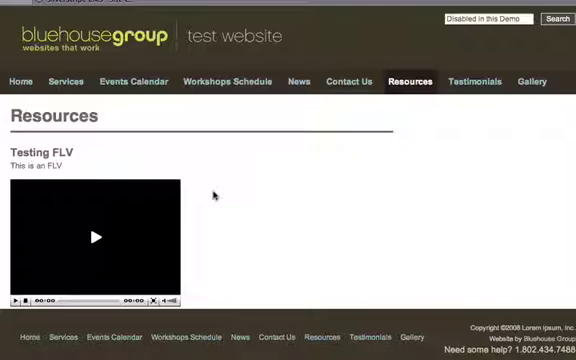
pyautogui.moveTo(180, 120)
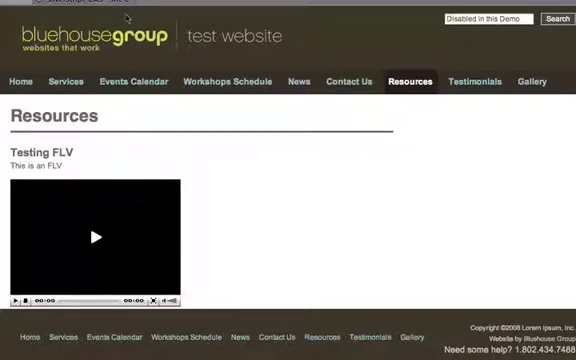
# Reload the Resources page to show Testing FLV in the resized Flash player.
pyautogui.click(96, 236)
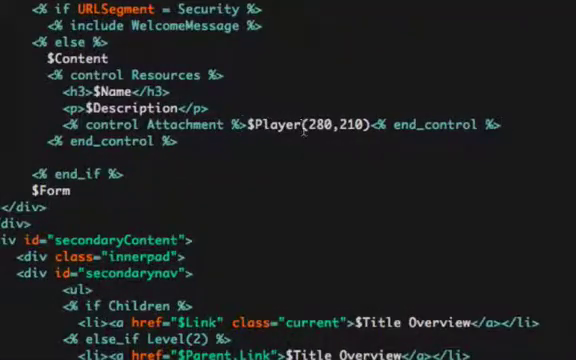
# Replace the Player call with $VideoThumbnail(160,120) on each attachment.
pyautogui.doubleClick(270, 124)
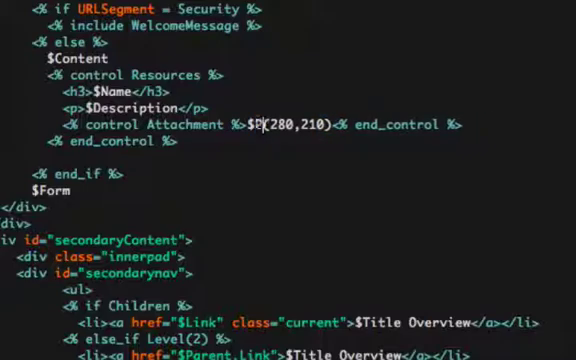
pyautogui.write('Vi')
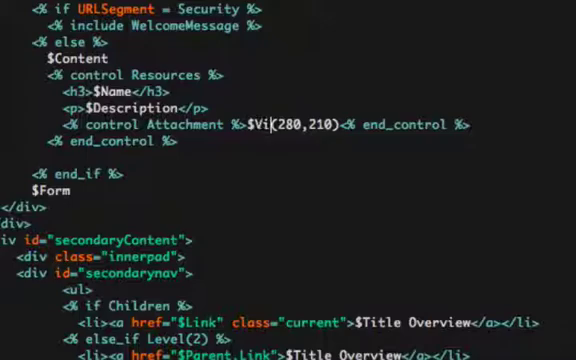
pyautogui.write('deo')
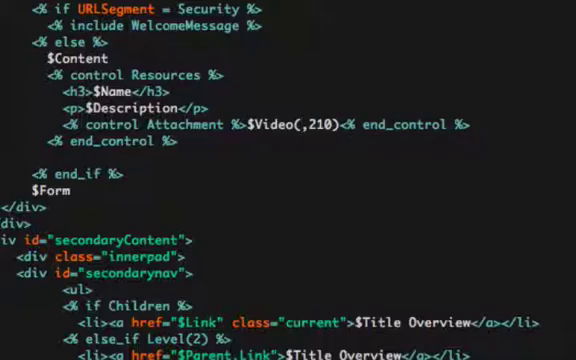
pyautogui.write('160')
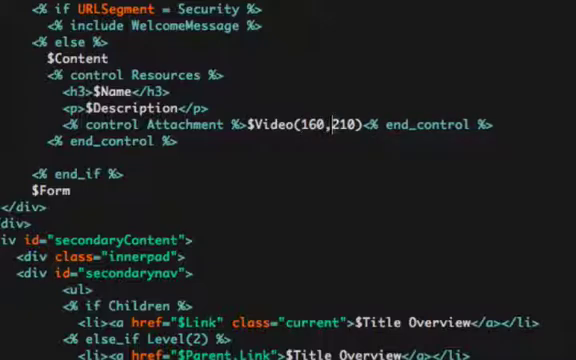
pyautogui.write('120')
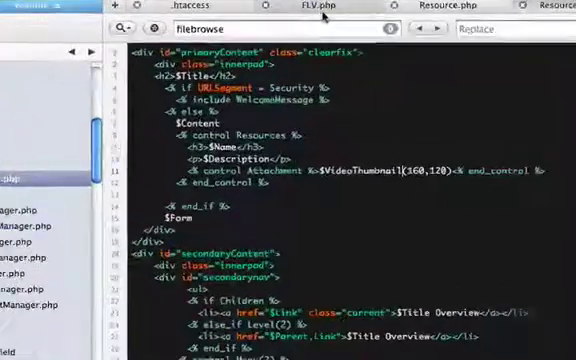
# Switch to the FLV.php class file to check its video methods.
pyautogui.click(330, 8)
pyautogui.write('P')
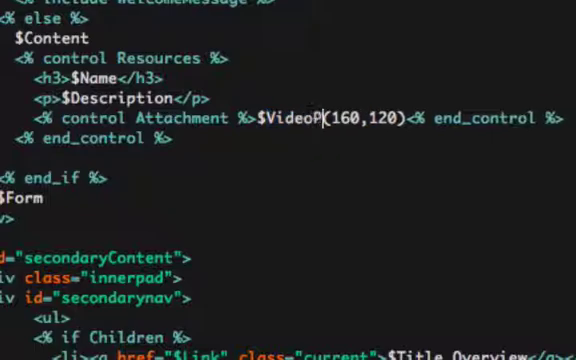
# Change the attachment call to $VideoPopup(160,120) for a popup-opening thumbnail.
pyautogui.write('opup')
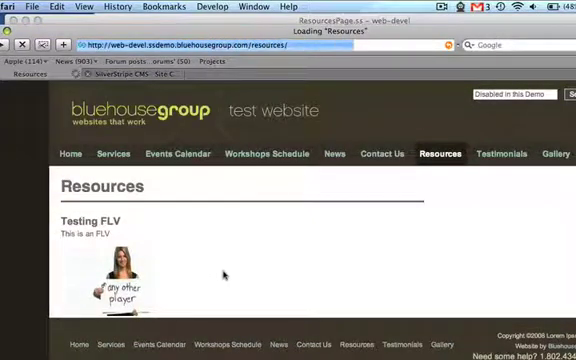
# Scroll the Resources page to see Testing FLV shown as a thumbnail image.
pyautogui.scroll(-3)
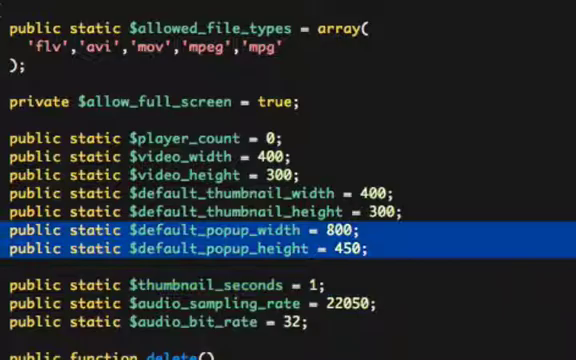
# Scroll FLV.php down to the default popup width/height and the VideoPopup method.
pyautogui.scroll(-3)
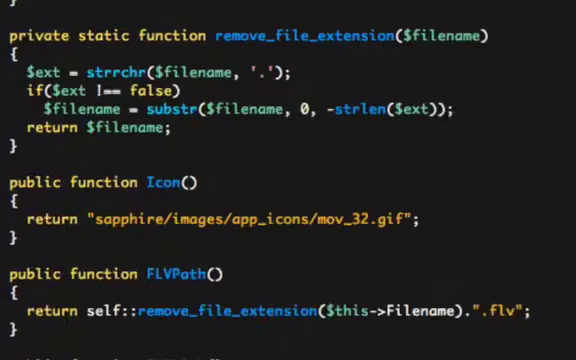
pyautogui.scroll(-3)
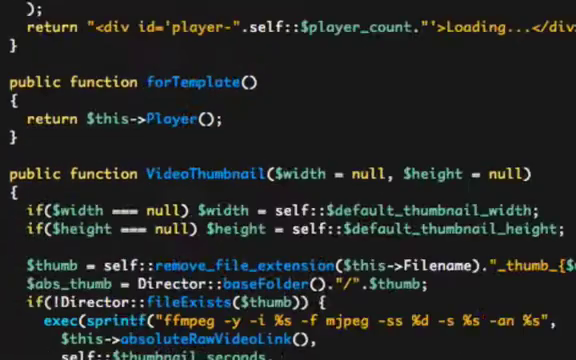
pyautogui.scroll(-3)
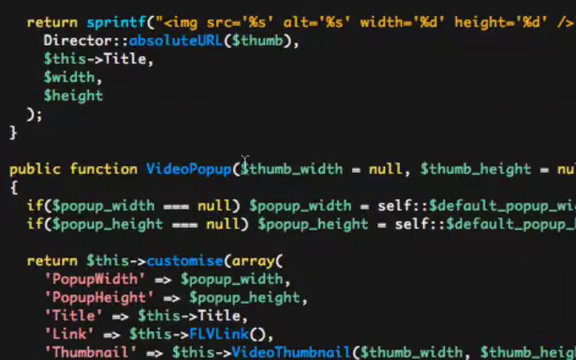